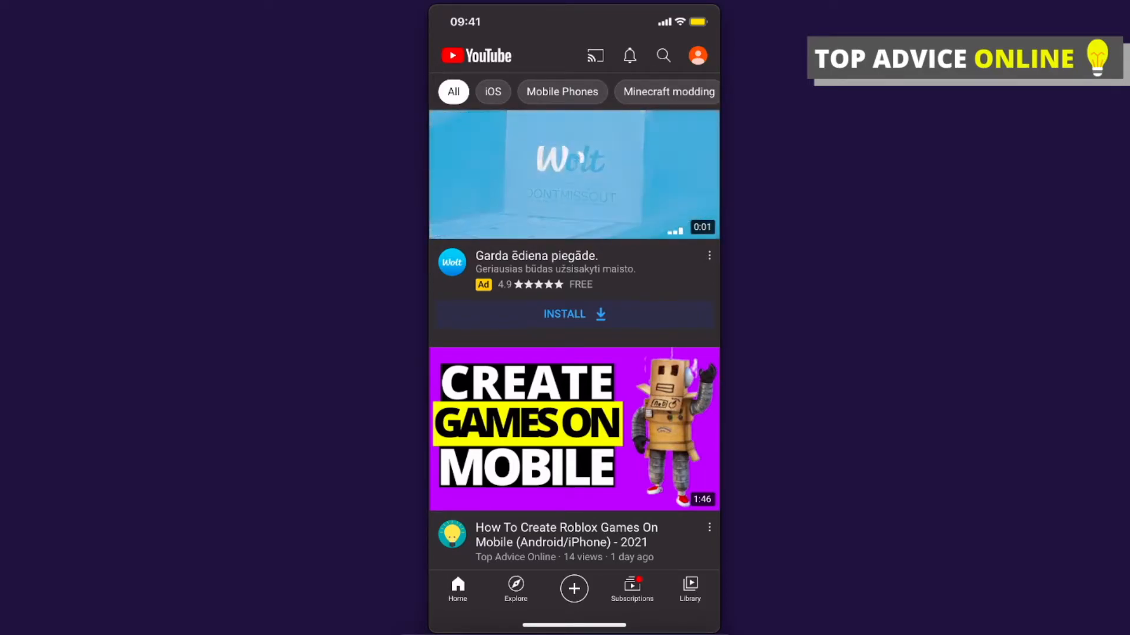
Step: Go from the account menu to your channel's PLAYLISTS tab, showing Liked videos and Loop
scroll("down", 3)
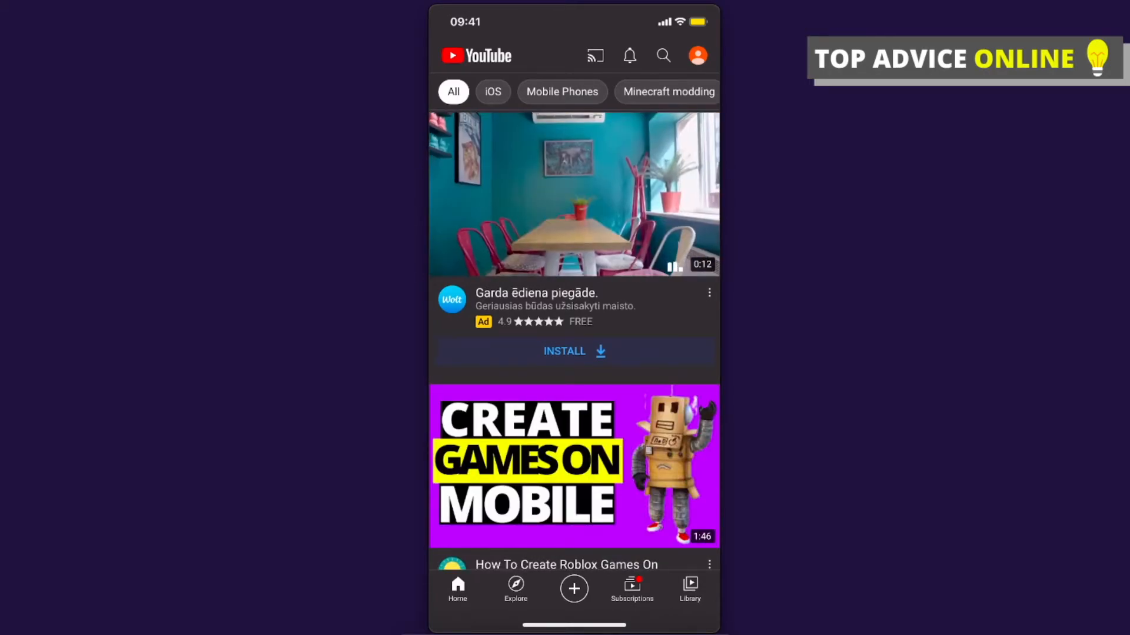
left_click(696, 56)
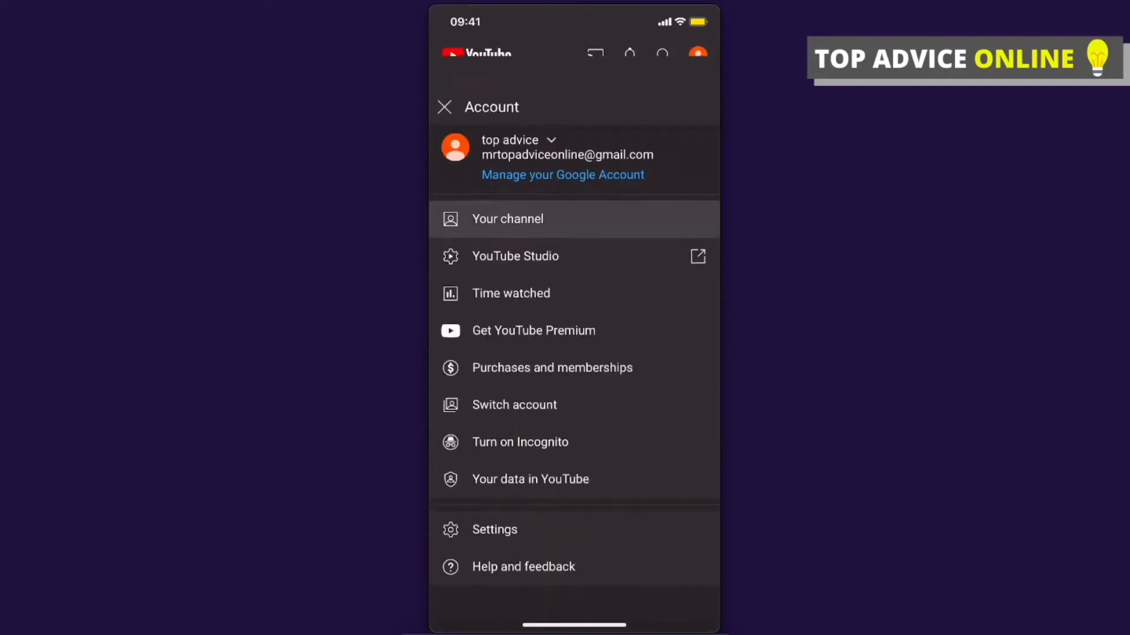
left_click(507, 219)
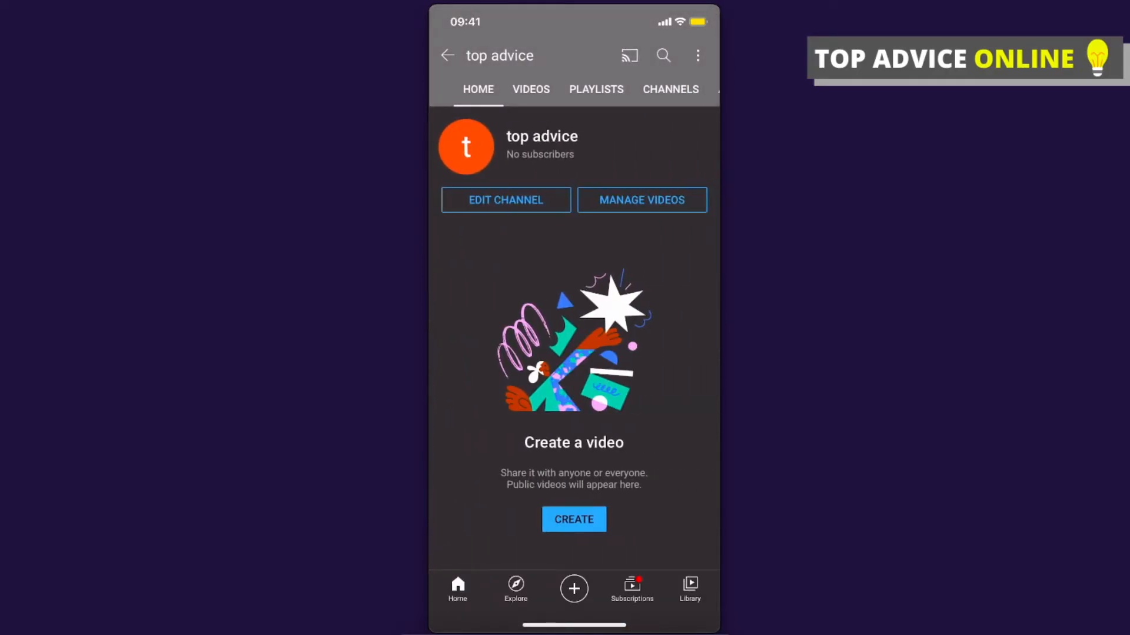
left_click(596, 89)
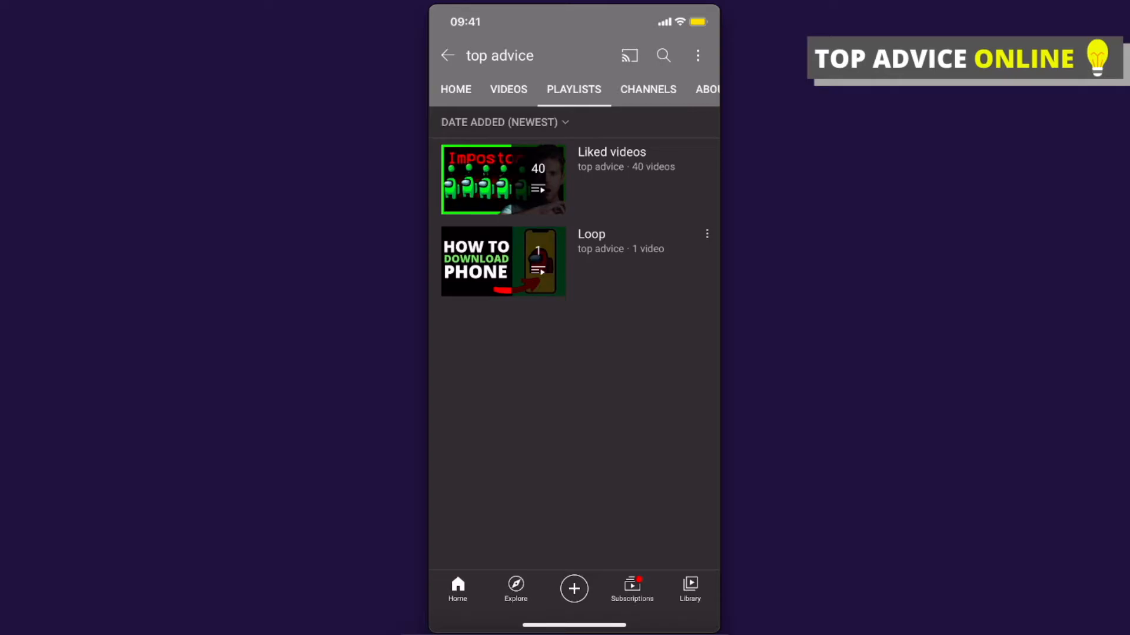
Step: Edit the Loop playlist, set its privacy to Private, and save
left_click(706, 234)
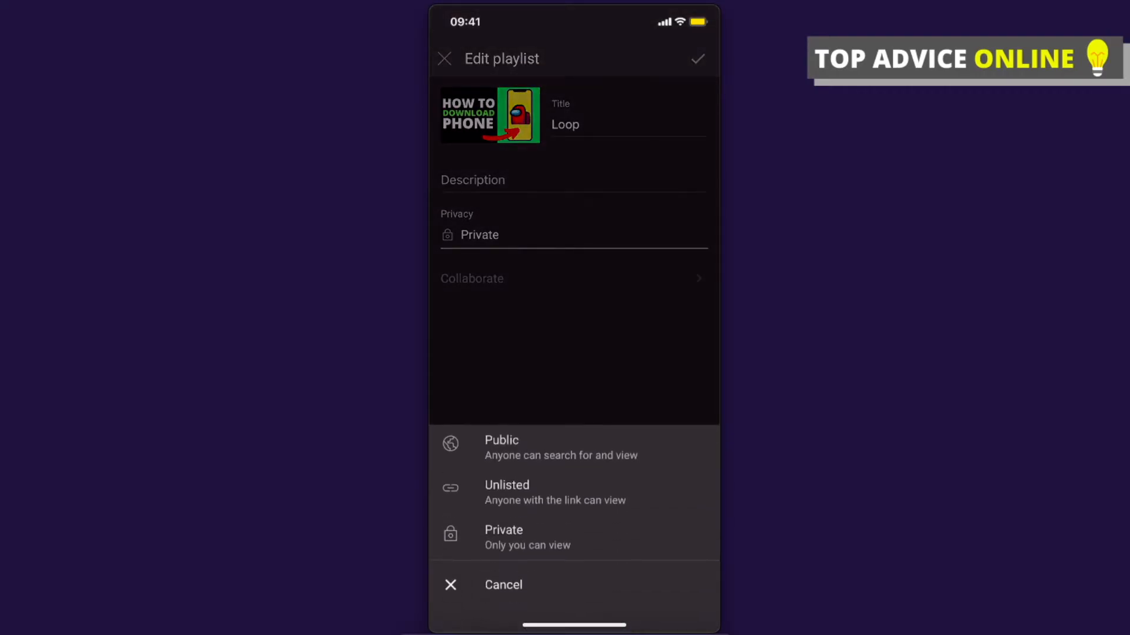
left_click(504, 530)
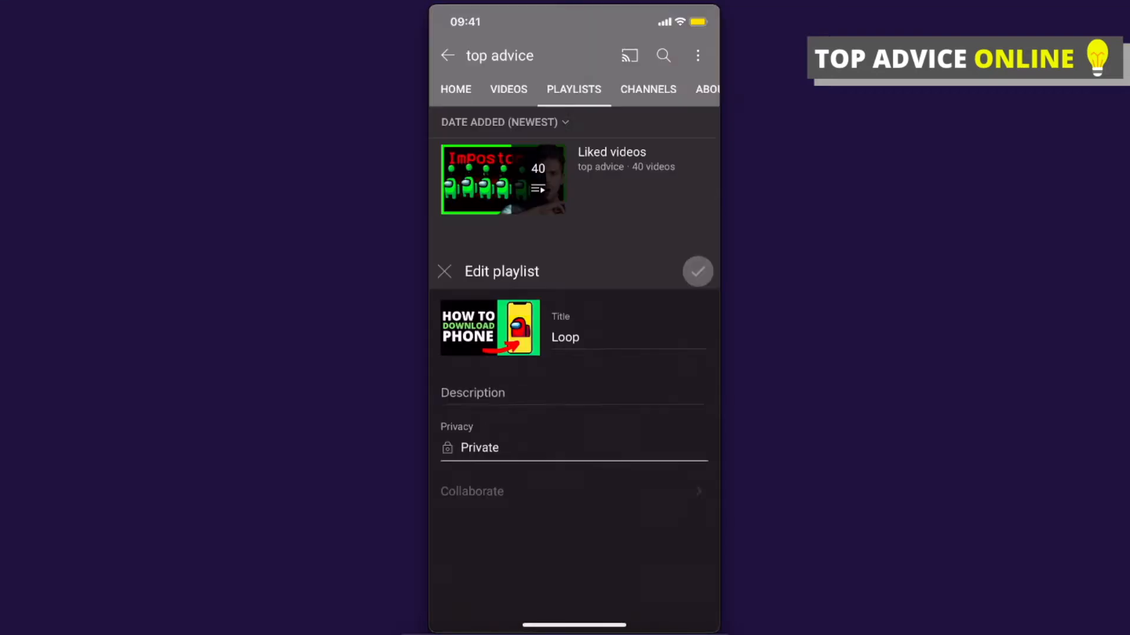
left_click(697, 272)
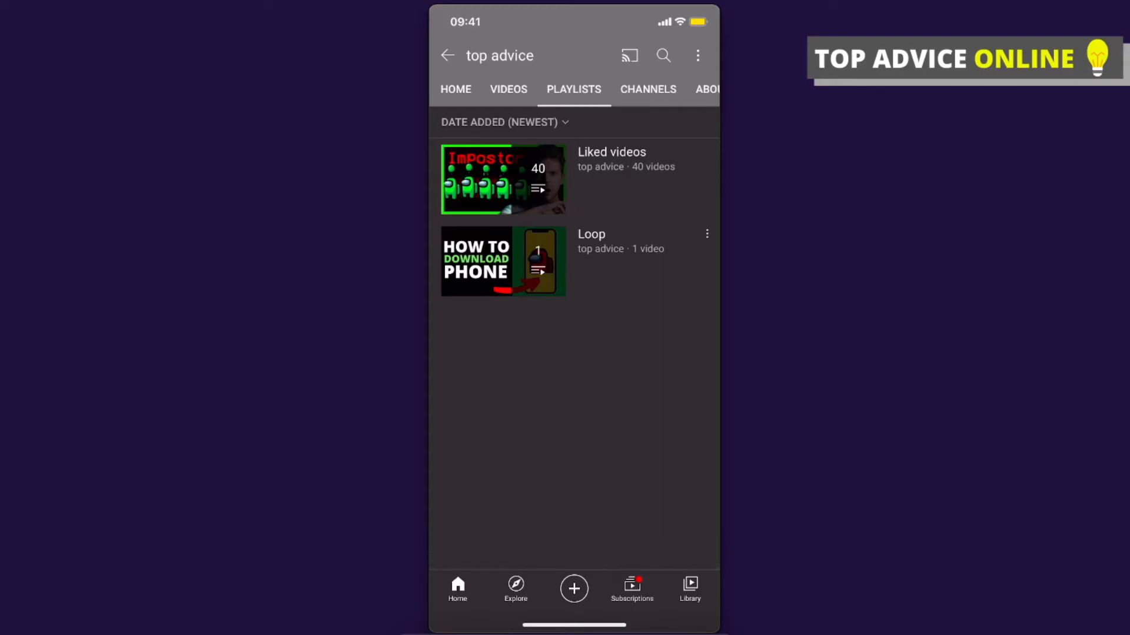
Step: In the channel's settings, switch on 'Keep all my saved playlists private'
left_click(478, 89)
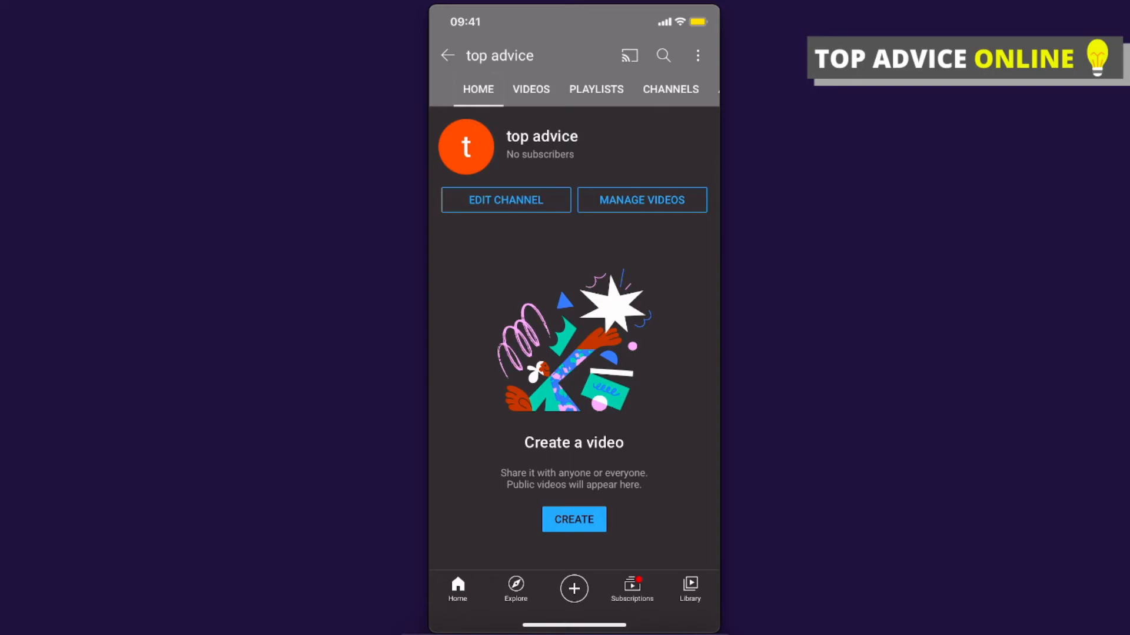
left_click(504, 200)
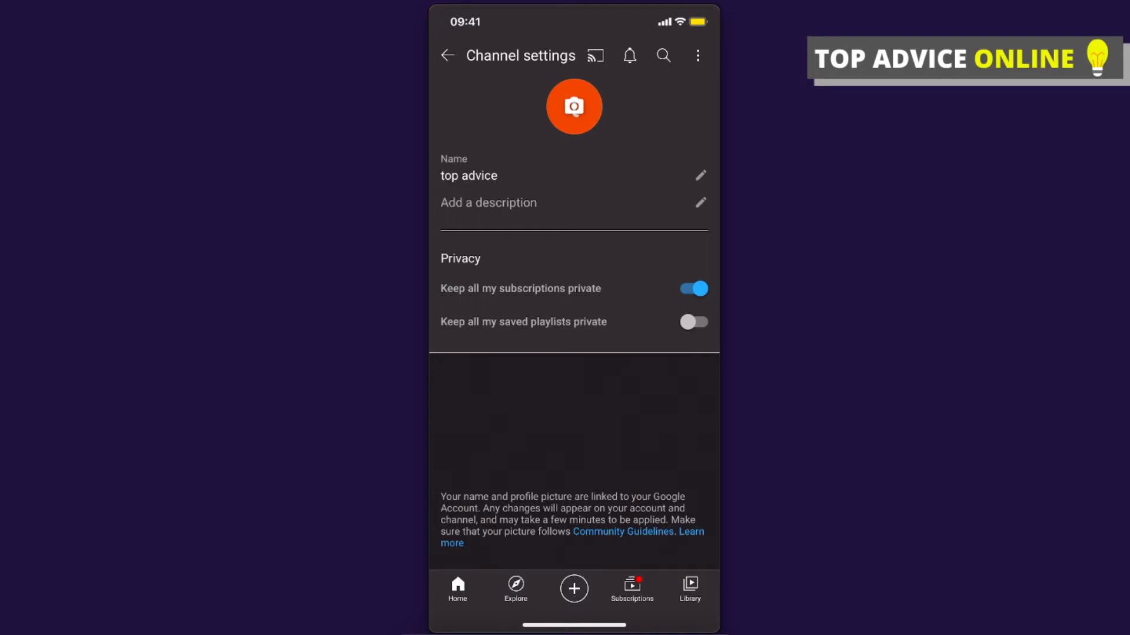
left_click(693, 322)
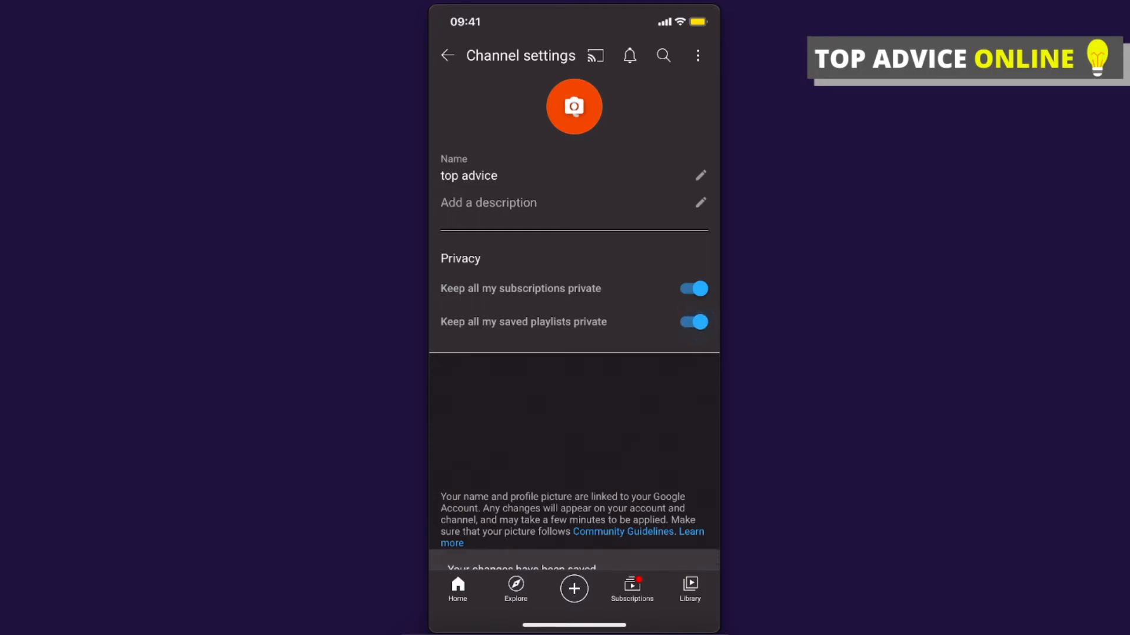